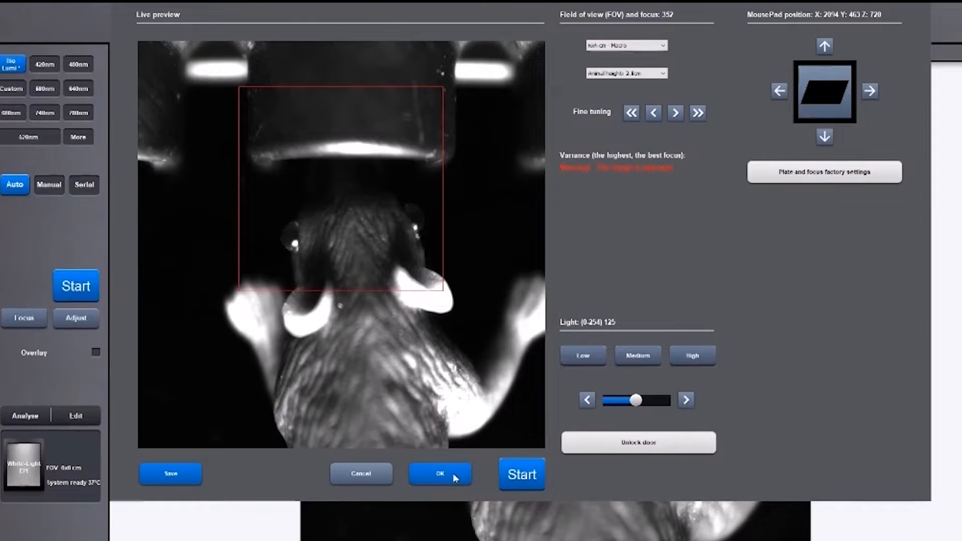
Step: Confirm the focused live mouse preview with OK, opening a new dark acquisition image tab
{"action": "left_click", "coordinate": [440, 475]}
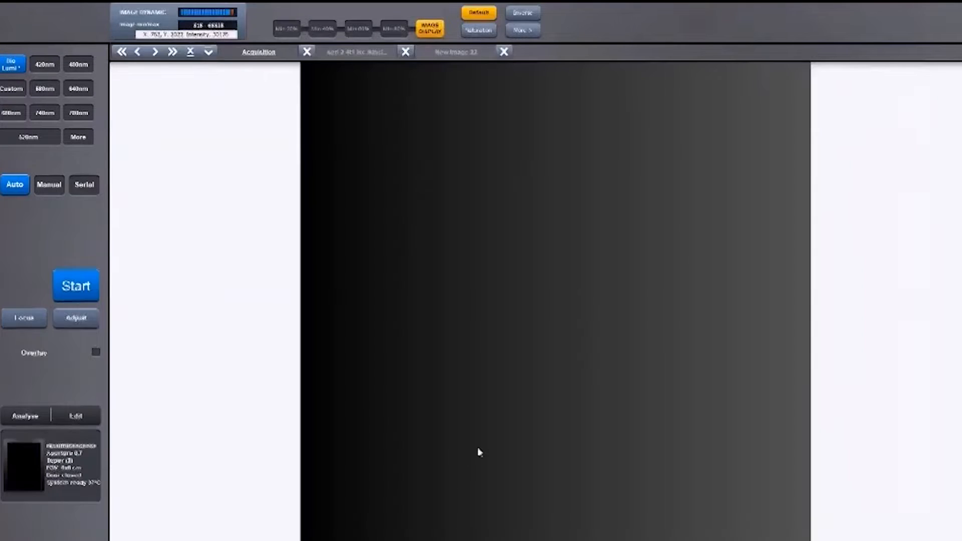